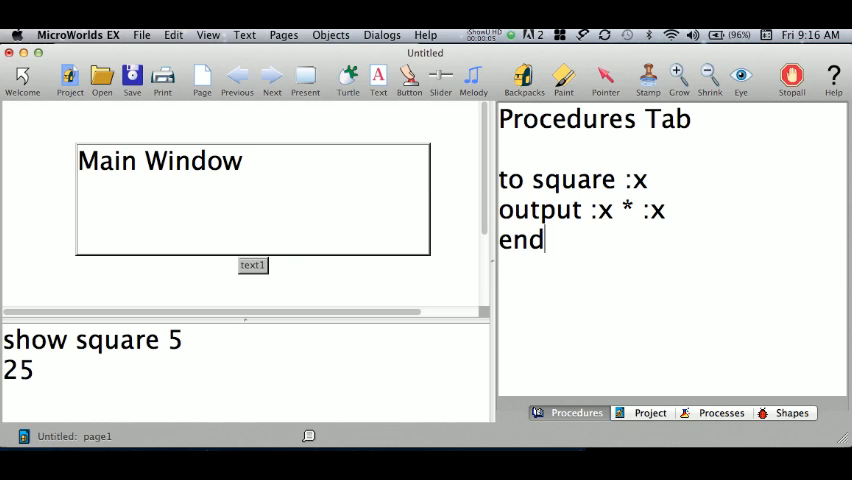
mouse_move(52, 372)
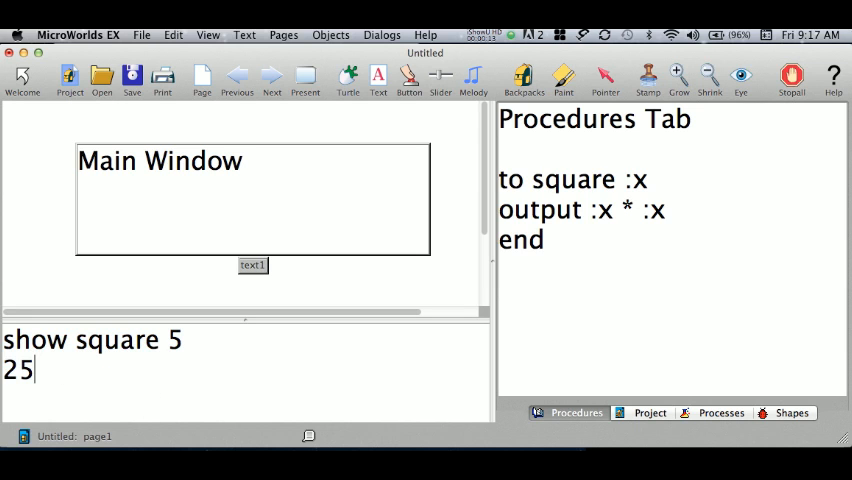
Bring IDLE's Python Shell, showing square(5) returning 25, to the front
key("cmd+tab")
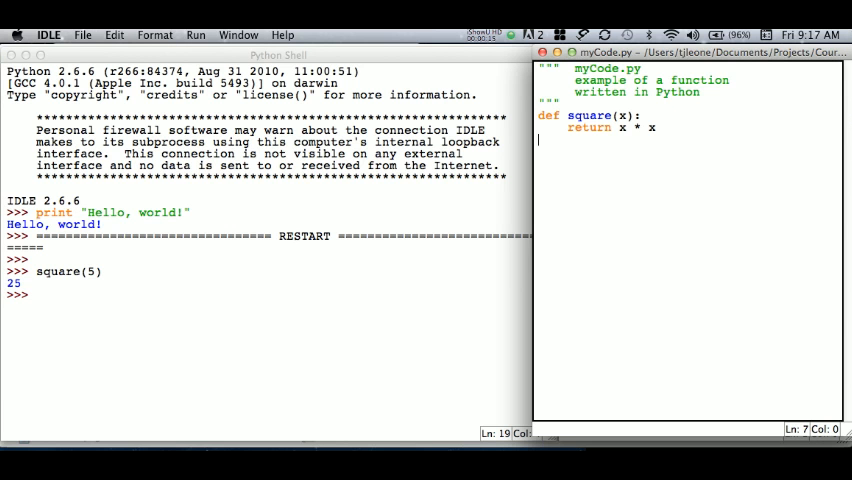
left_click(270, 184)
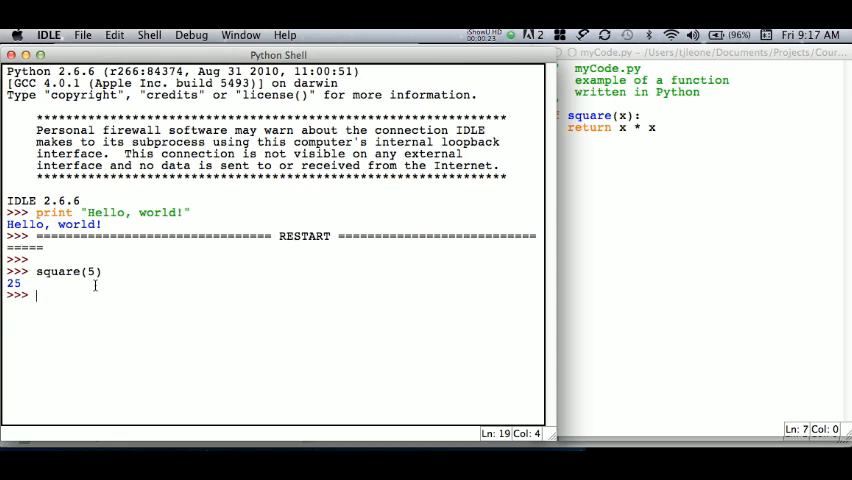
mouse_move(128, 315)
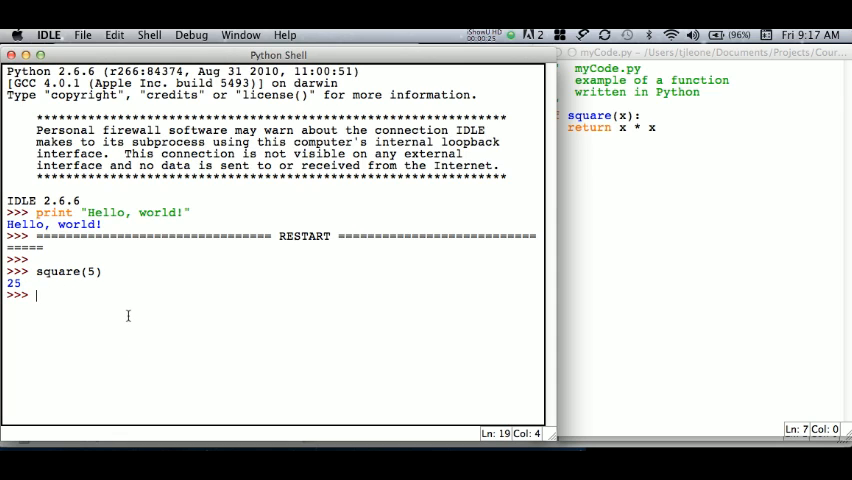
mouse_move(199, 247)
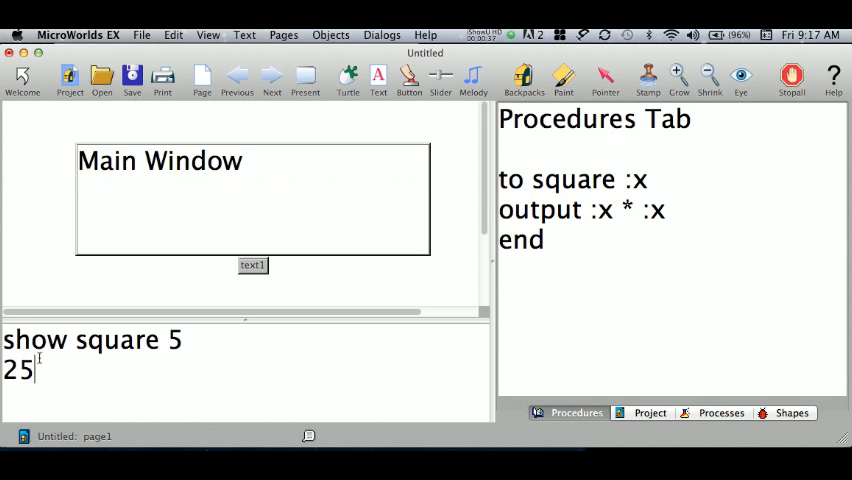
mouse_move(399, 362)
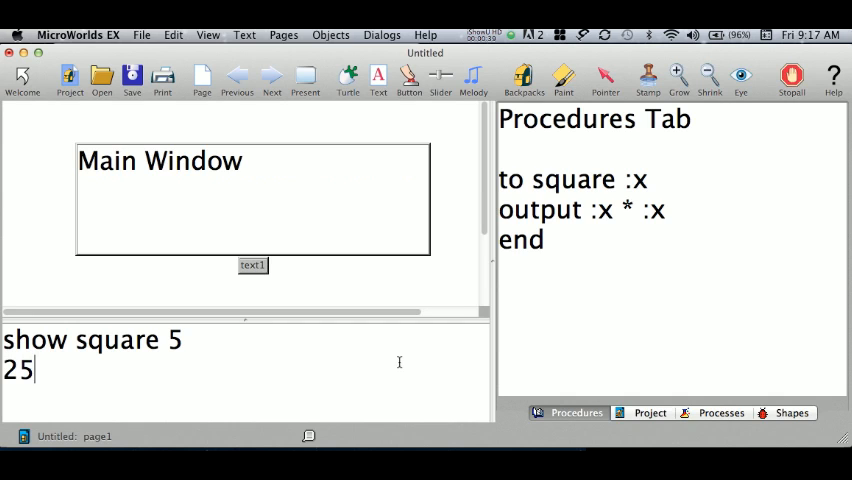
mouse_move(700, 130)
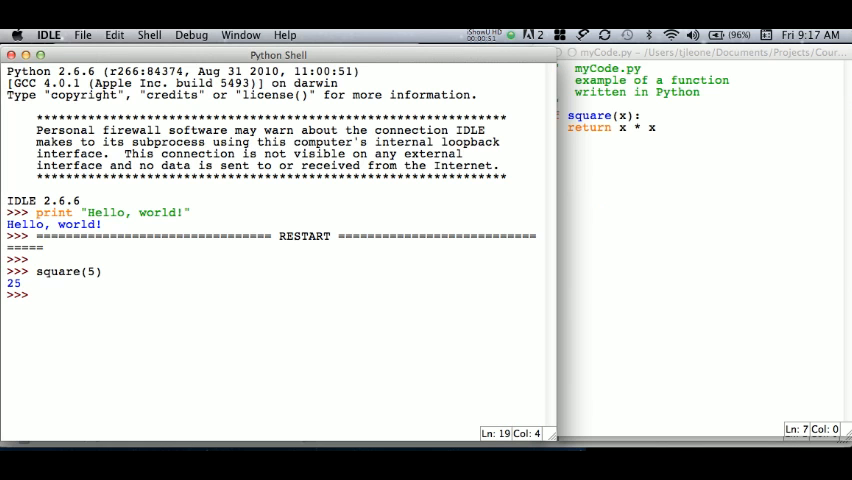
left_click(685, 245)
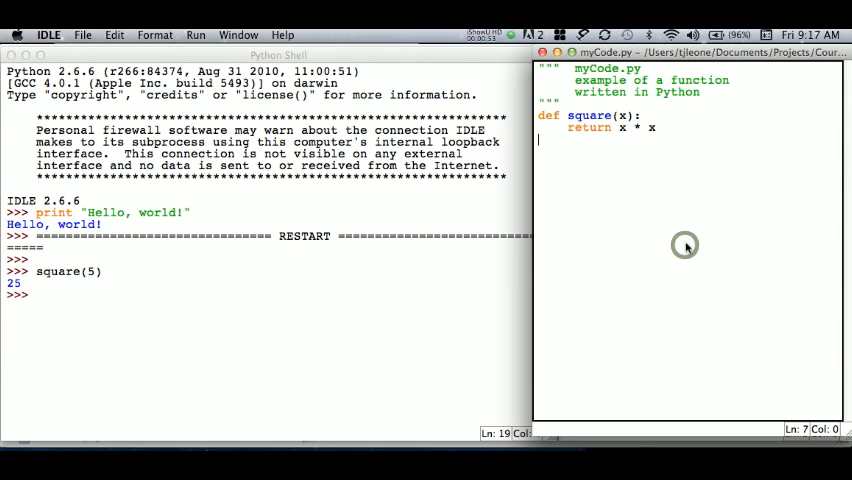
mouse_move(627, 103)
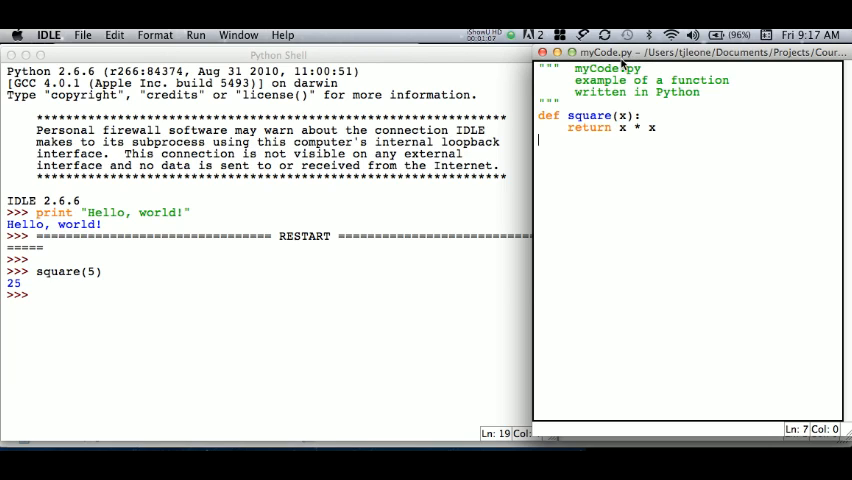
mouse_move(625, 160)
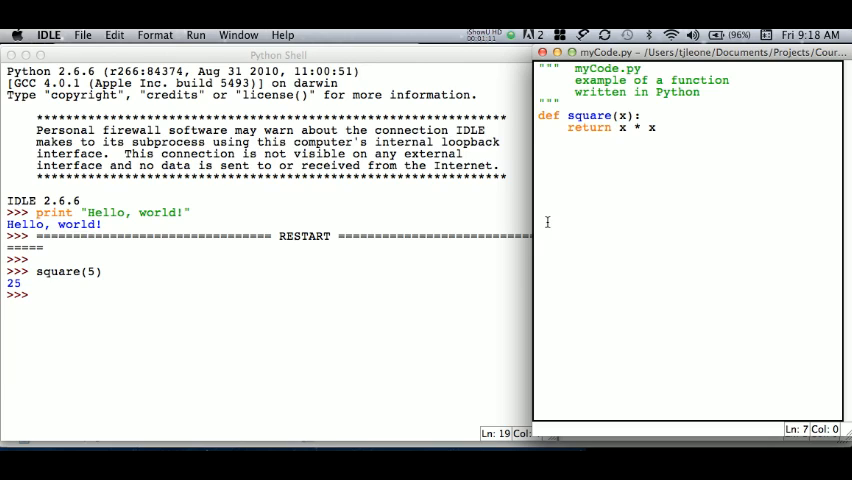
mouse_move(481, 181)
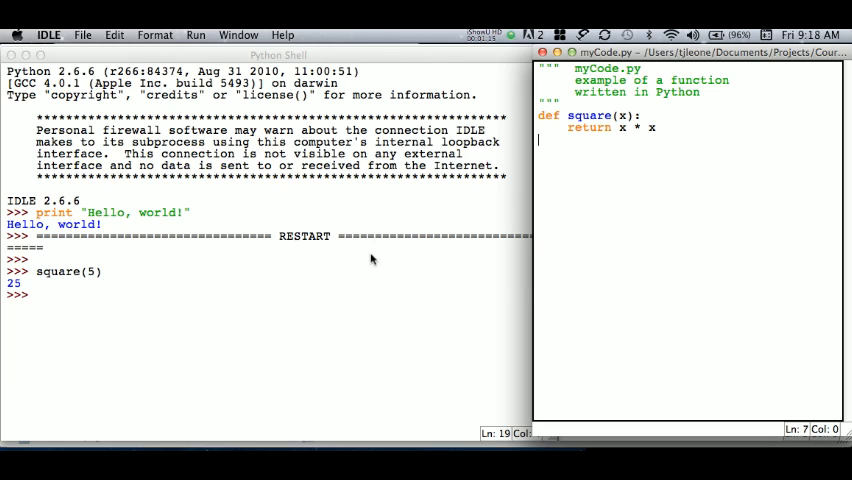
left_click(278, 300)
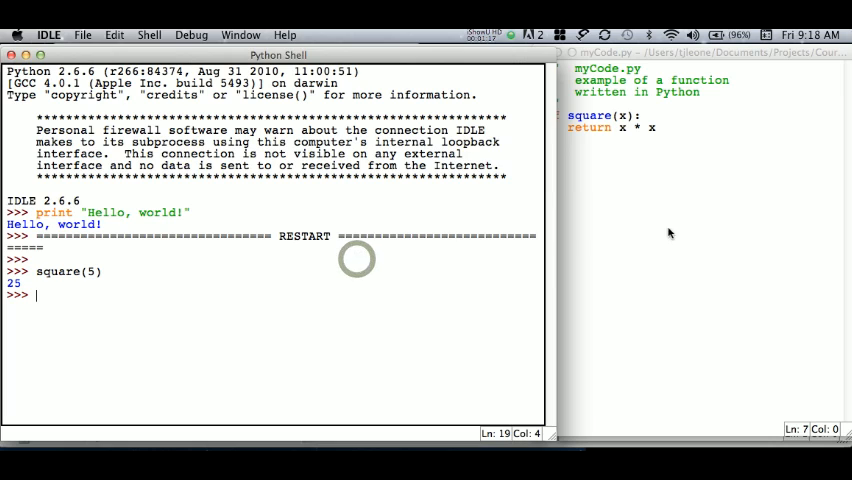
left_click(196, 34)
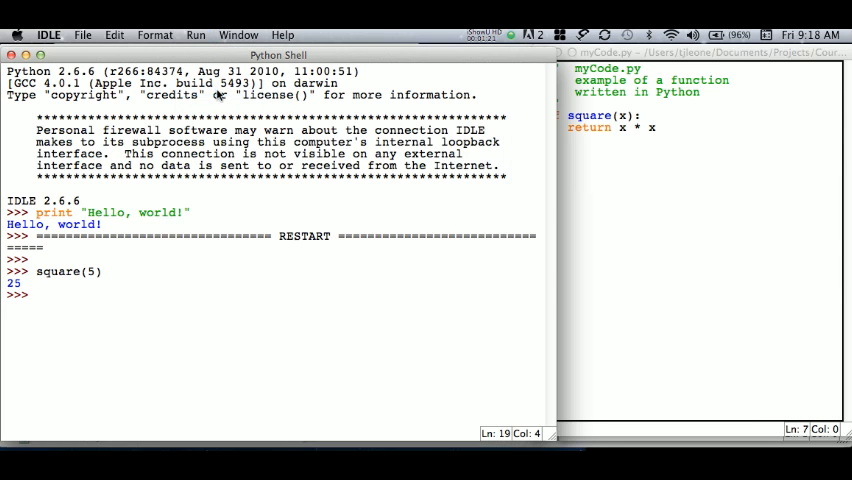
mouse_move(391, 353)
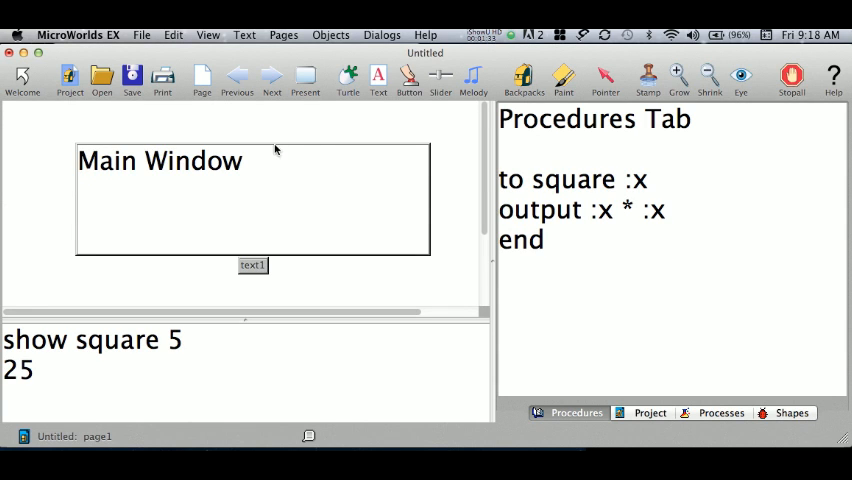
Remove the Main Window text box (text1) from the page, then bring up the turtle's options
double_click(160, 161)
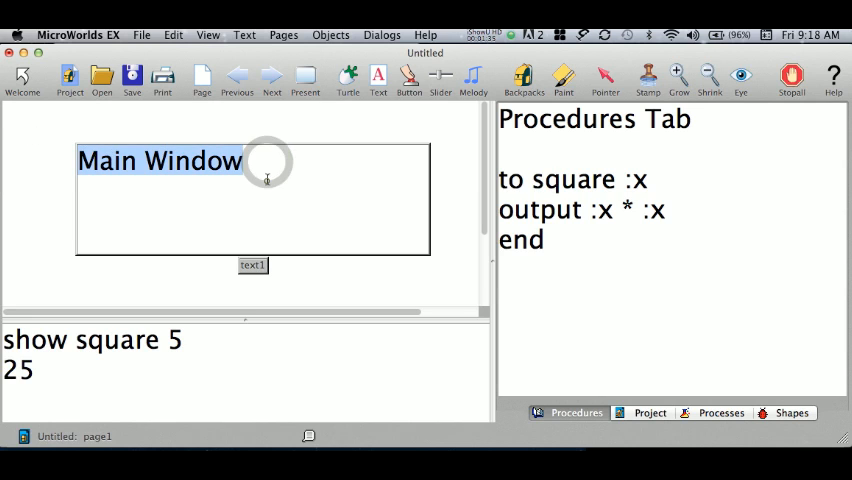
right_click(265, 180)
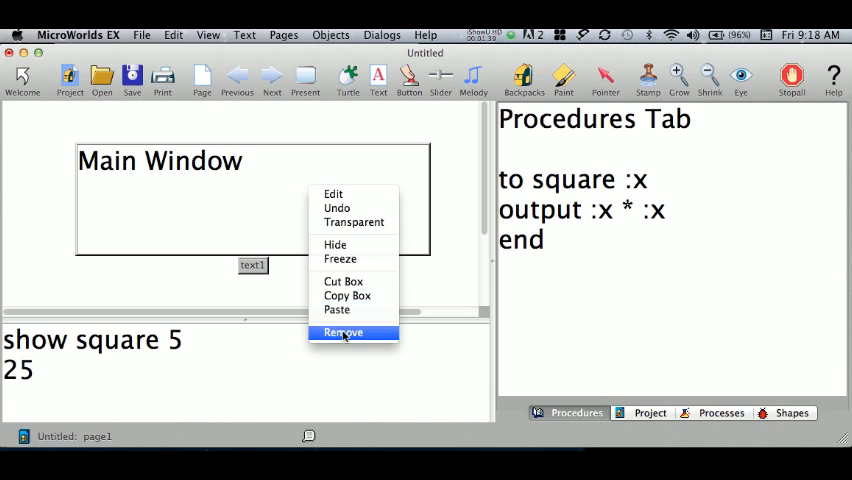
left_click(343, 332)
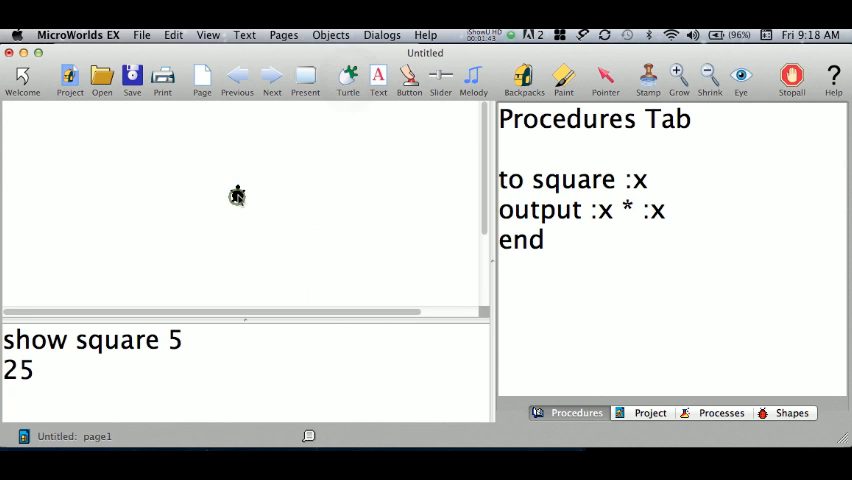
mouse_move(310, 234)
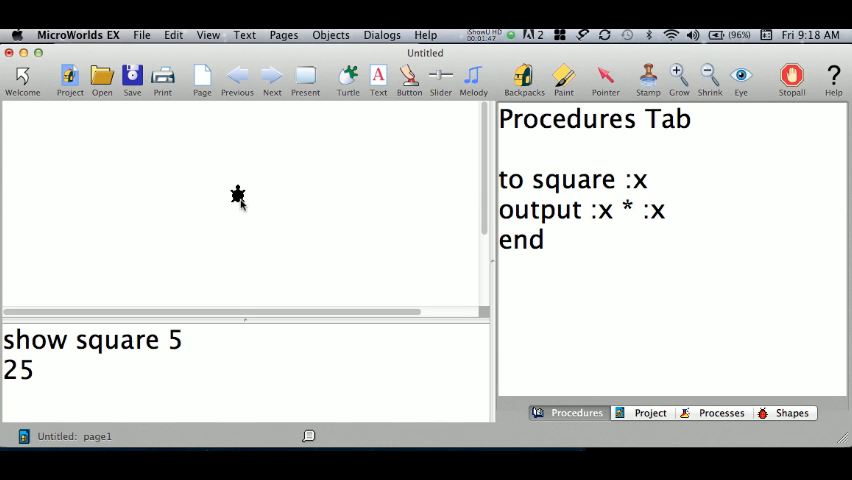
right_click(238, 195)
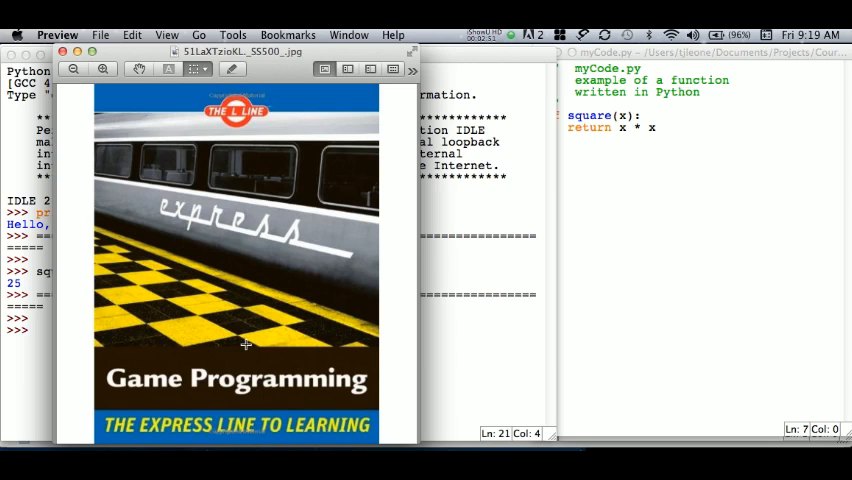
mouse_move(455, 363)
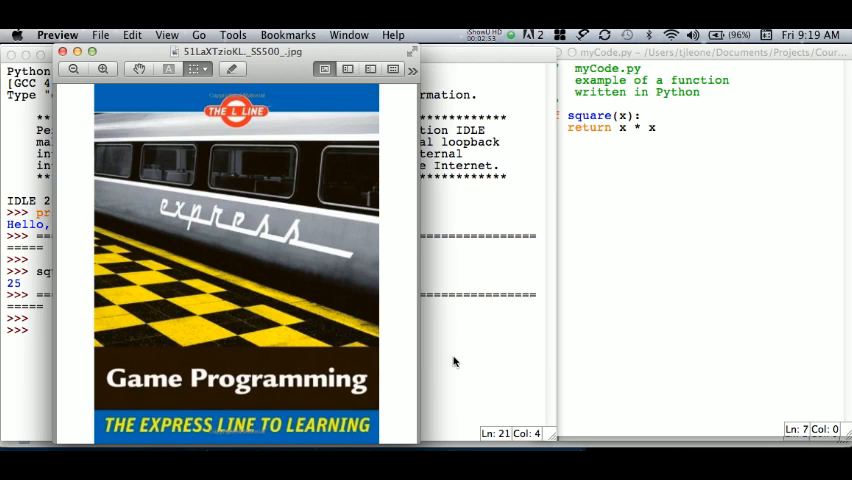
mouse_move(465, 348)
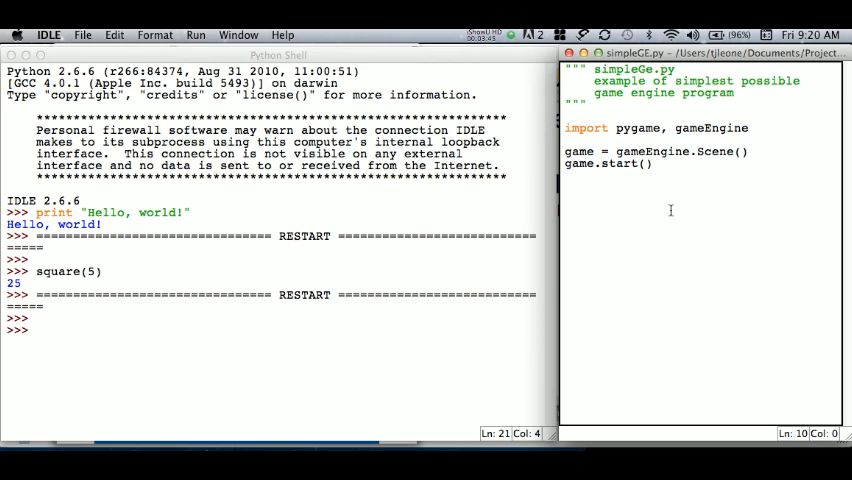
mouse_move(528, 113)
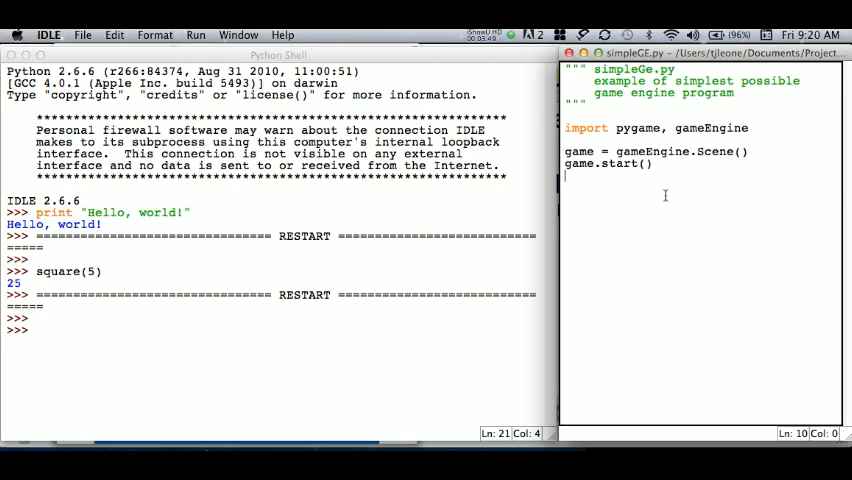
mouse_move(658, 263)
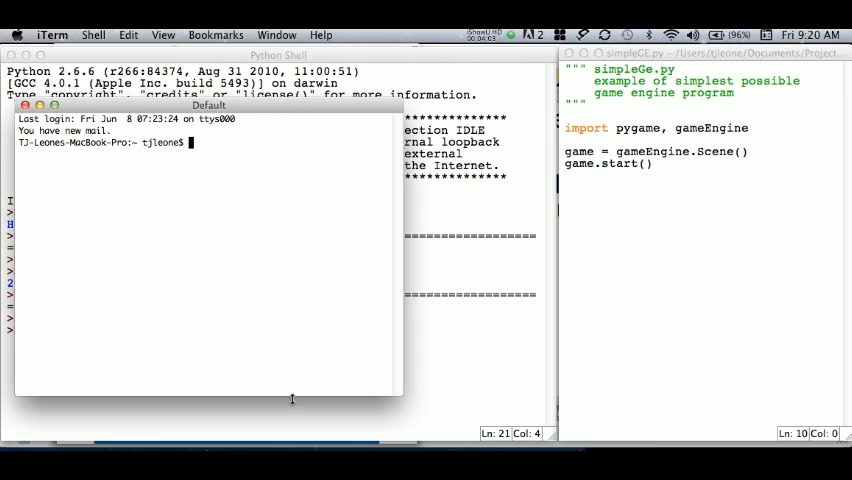
mouse_move(277, 110)
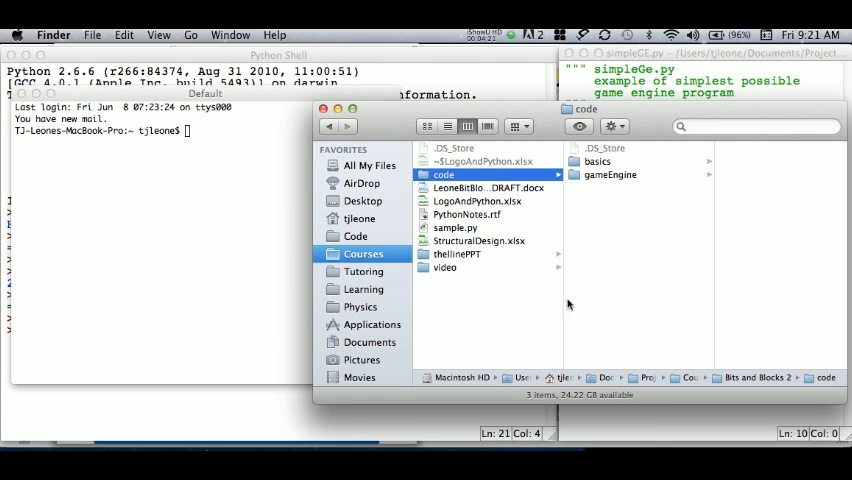
Type 'python' in iTerm and select simpleGE.py in Finder's gameEngine folder
left_click(610, 174)
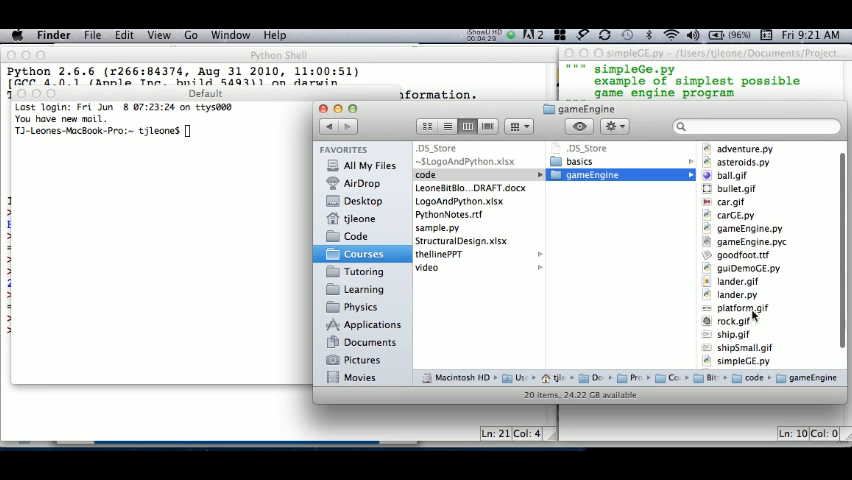
scroll("down", 3)
type("p")
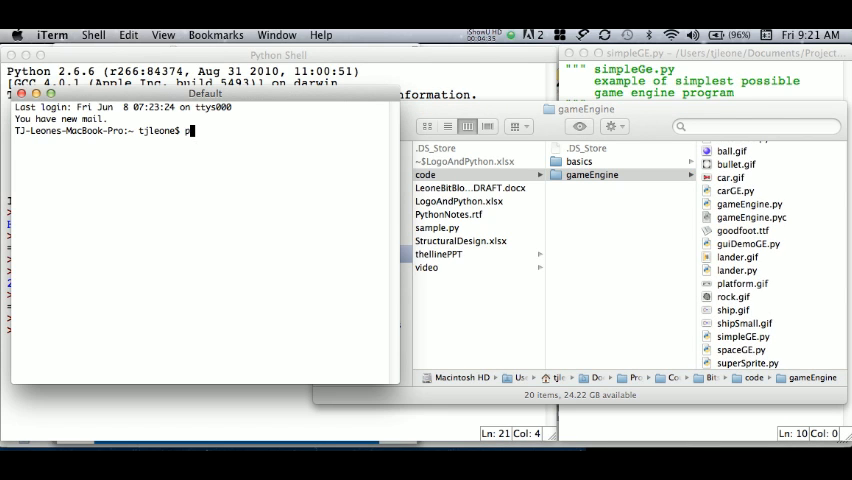
type("ython")
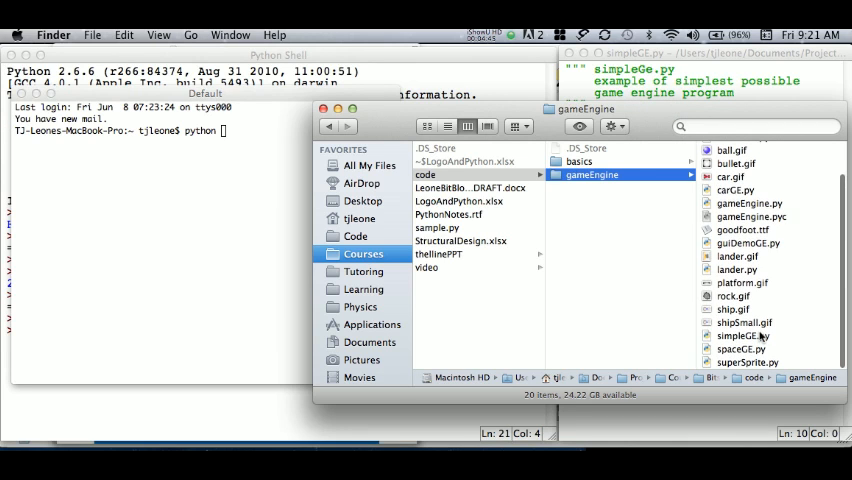
left_click(588, 336)
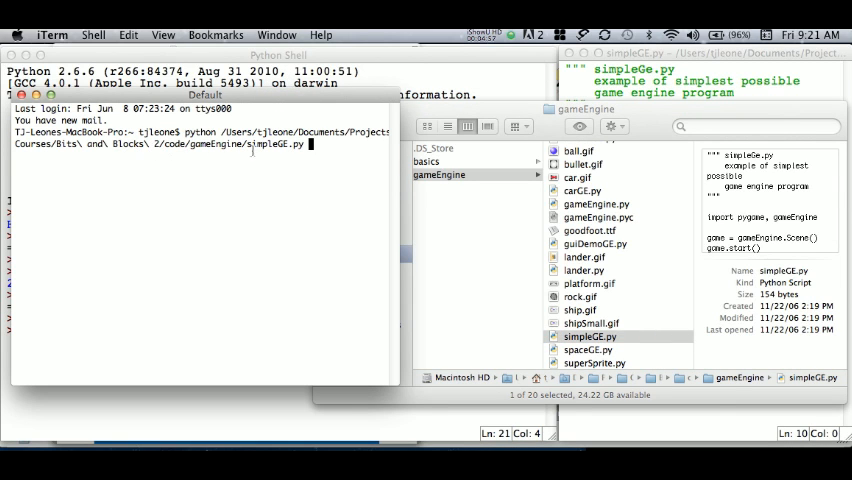
mouse_move(337, 166)
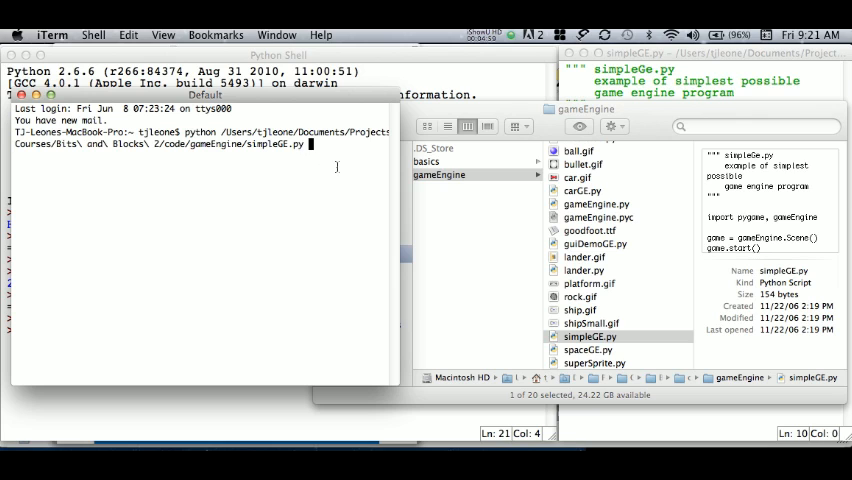